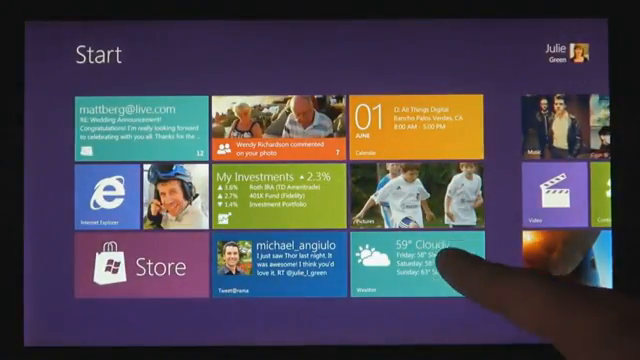
# Launch the Videos app from its tile on the Start screen
pyautogui.click(436, 262)
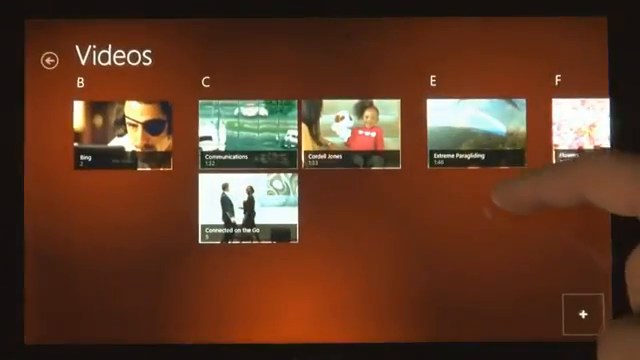
pyautogui.click(470, 136)
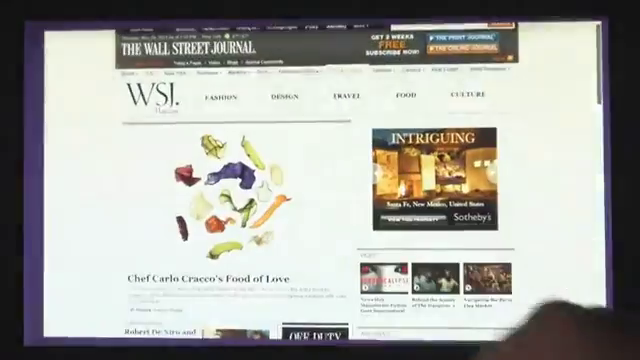
# Scroll down and back up the Wall Street Journal page in IE10
pyautogui.scroll(-3)
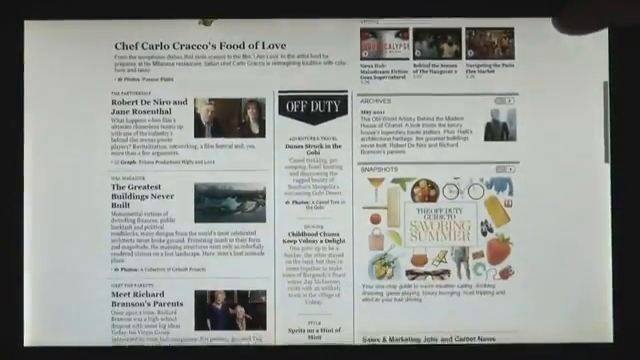
pyautogui.scroll(3)
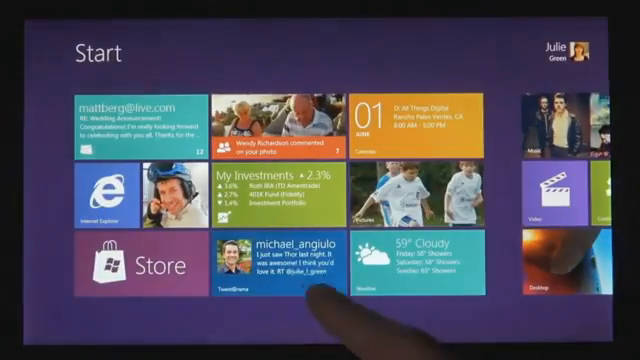
# Launch the Tweet@rama app from its Start screen tile
pyautogui.click(292, 270)
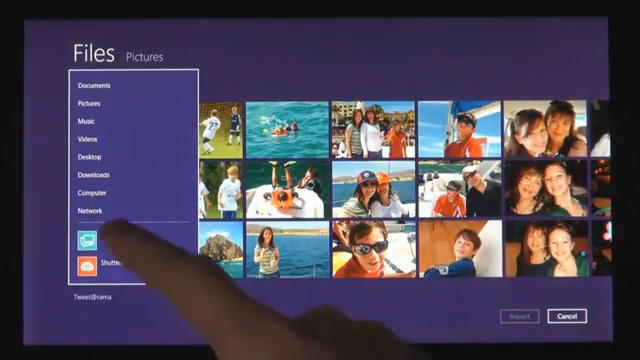
# Attach a Photo Feedr image to the tweet draft, then browse the Pictures library again
pyautogui.click(90, 264)
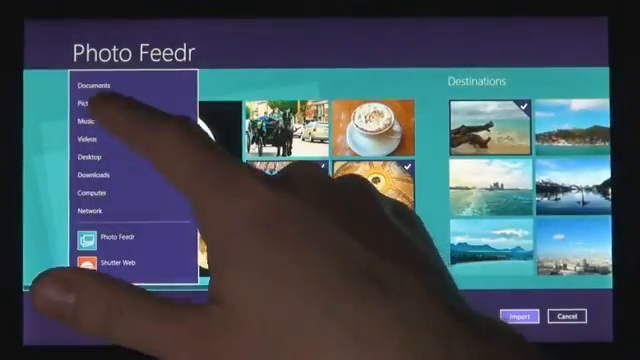
pyautogui.click(82, 104)
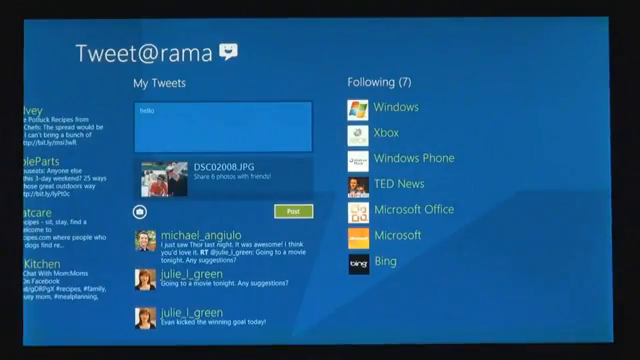
pyautogui.click(282, 212)
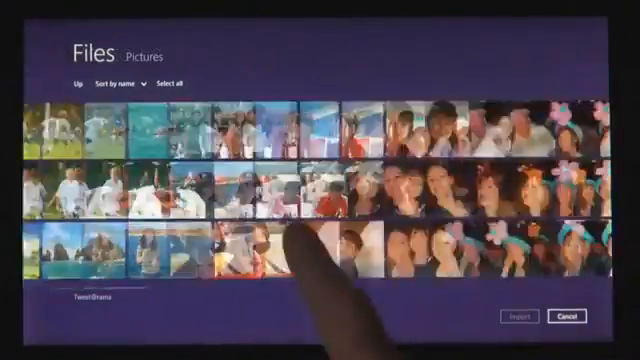
pyautogui.hscroll(3)
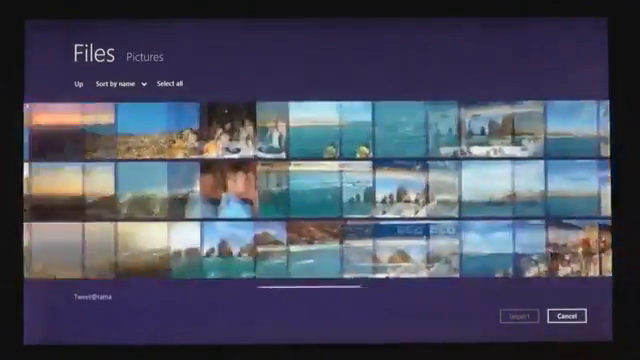